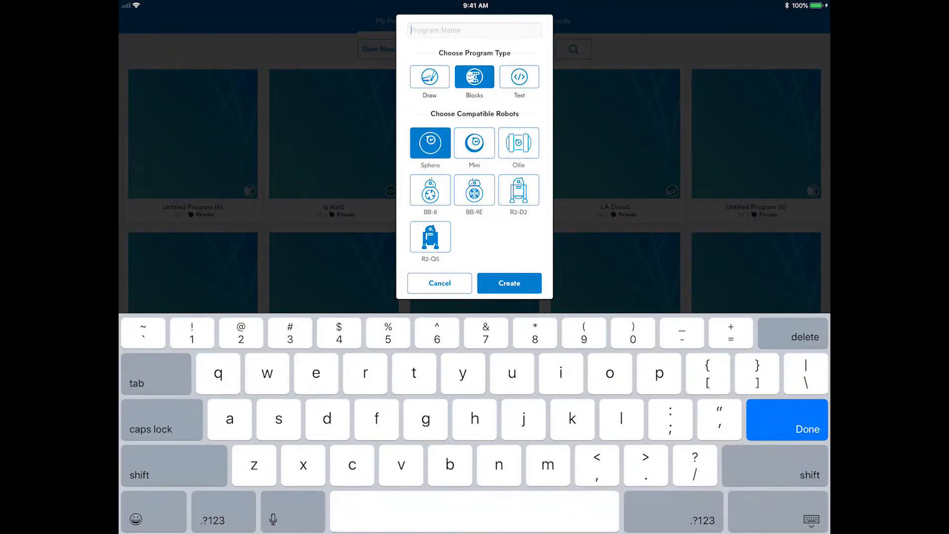
Name the new Blocks program 'Fortune Teller' for Sphero and create it
{"action": "type", "text": "Fortune Te"}
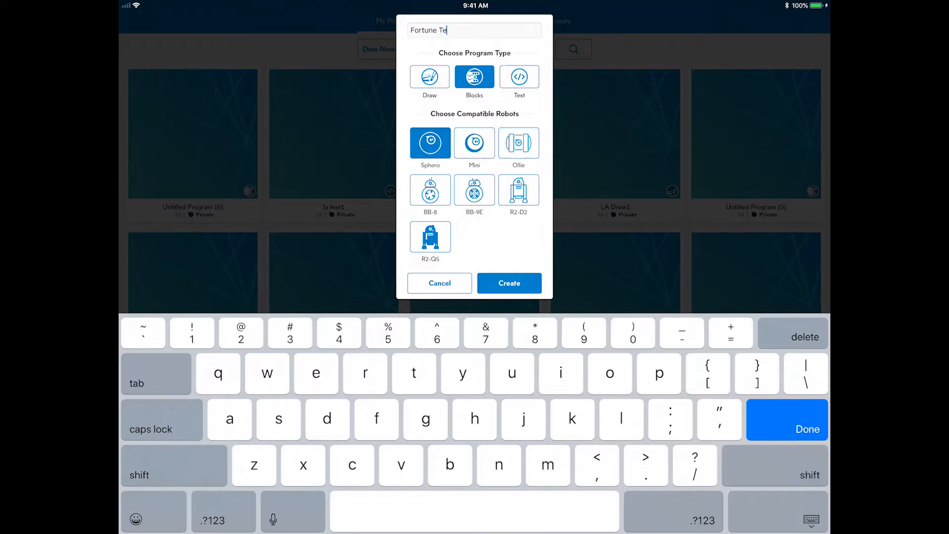
{"action": "type", "text": "ller"}
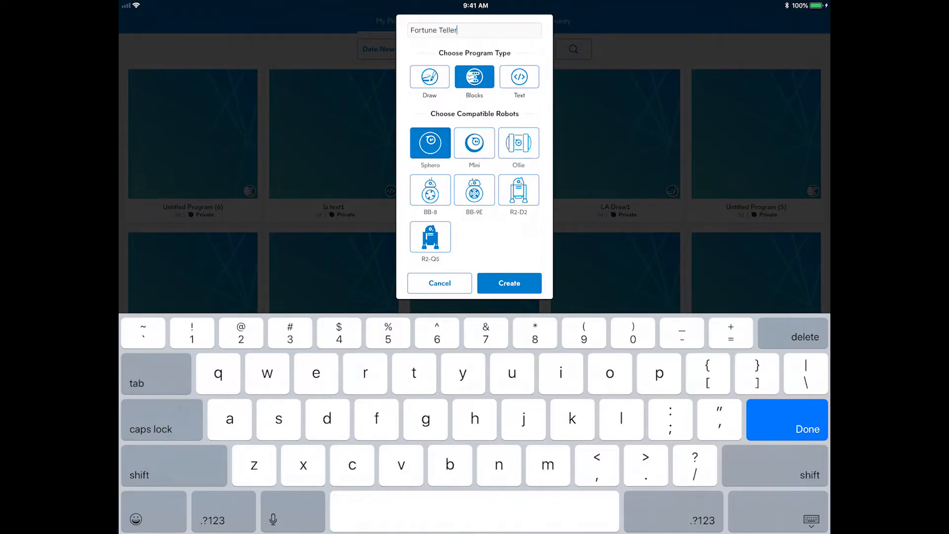
{"action": "left_click", "coordinate": [508, 283]}
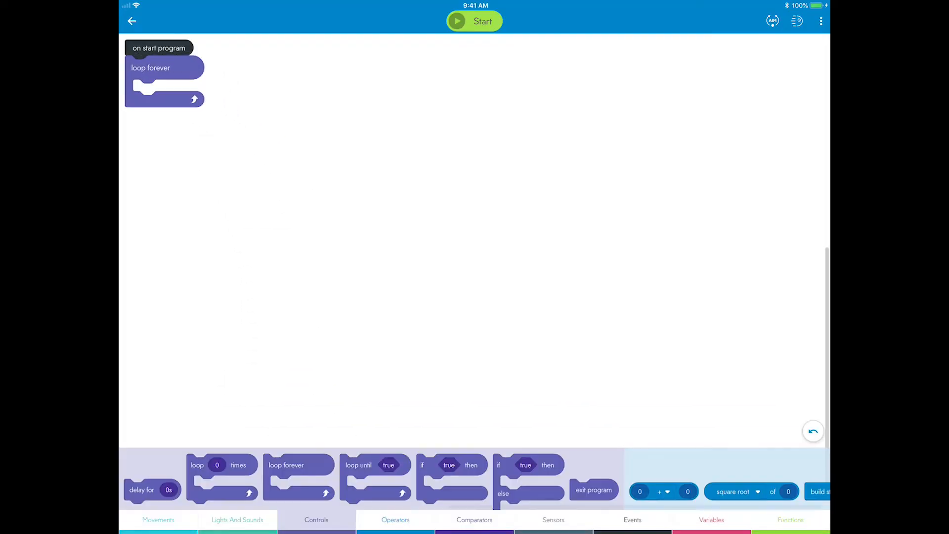
Inside loop forever, set stabilization off and the main LED to blue
{"action": "left_click", "coordinate": [159, 519]}
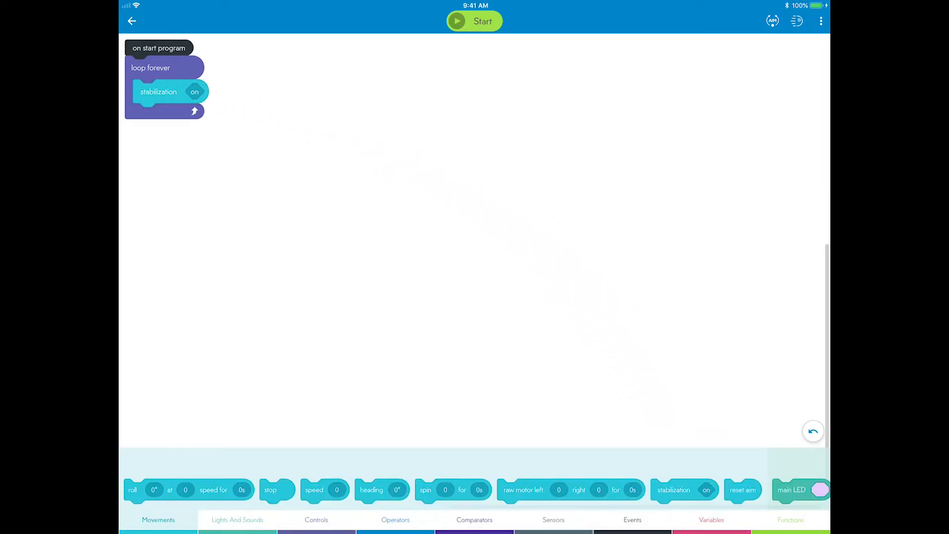
{"action": "left_click", "coordinate": [195, 91]}
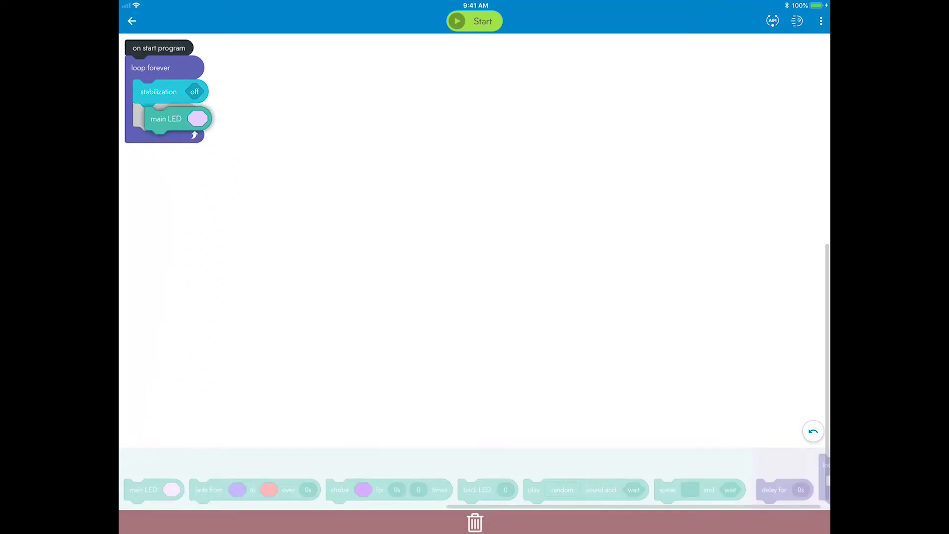
{"action": "left_click", "coordinate": [197, 118]}
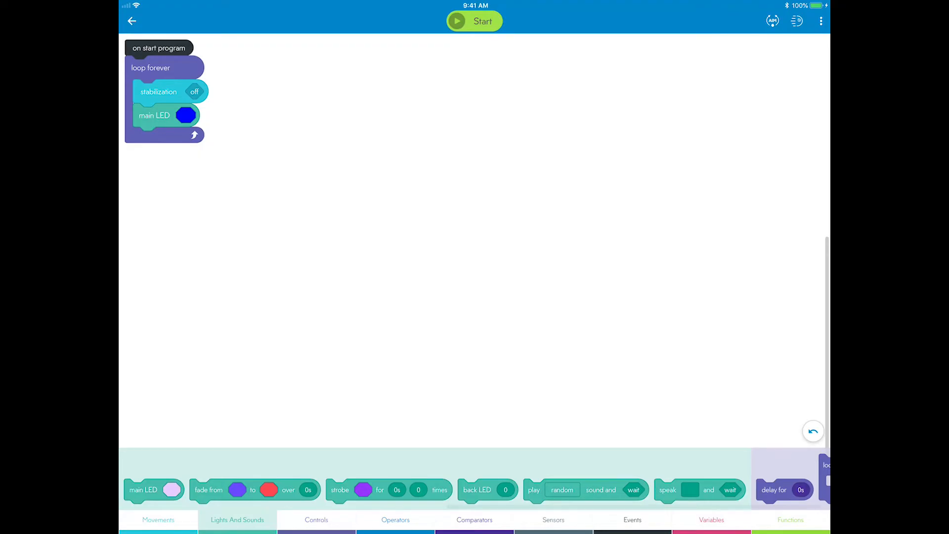
{"action": "left_click", "coordinate": [316, 519]}
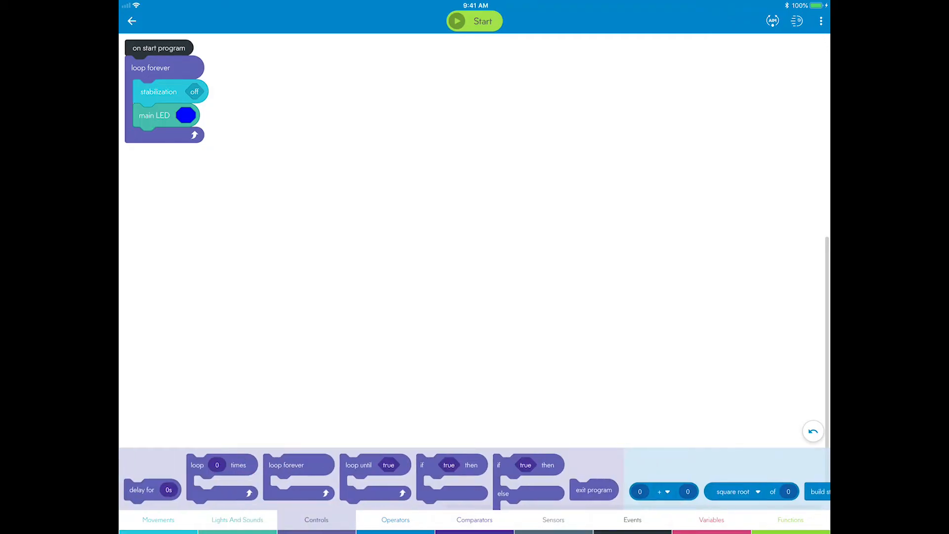
Add an if block testing total accelerometer > 6 inside the loop
{"action": "left_click", "coordinate": [474, 519]}
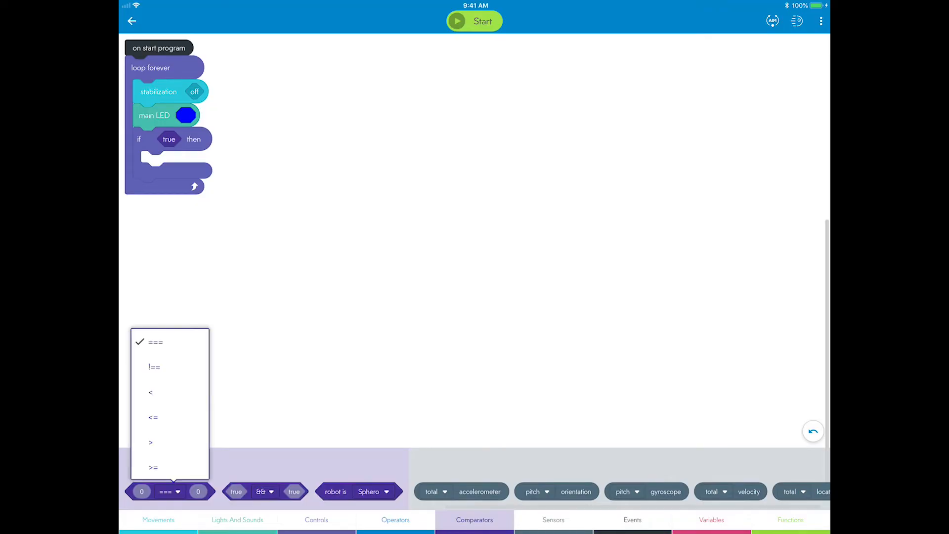
{"action": "left_click", "coordinate": [150, 442]}
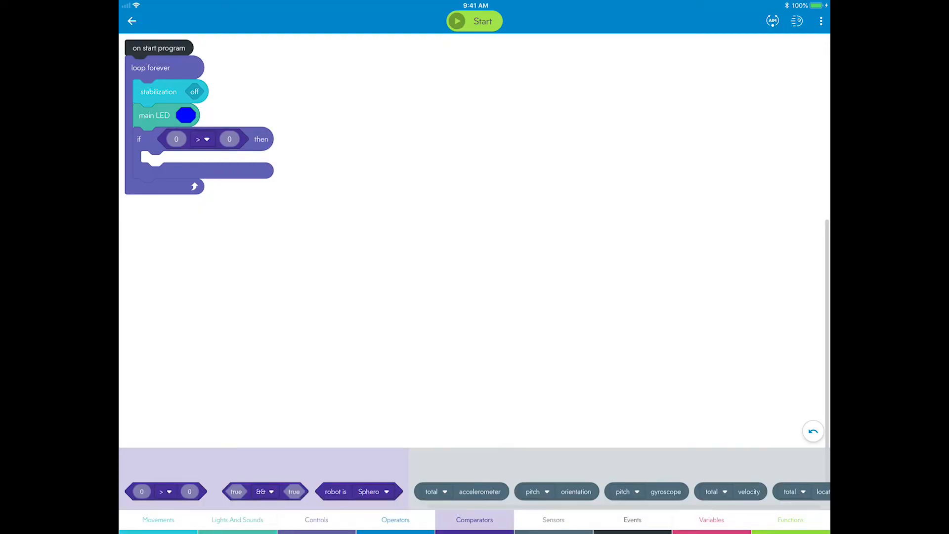
{"action": "left_click", "coordinate": [551, 519]}
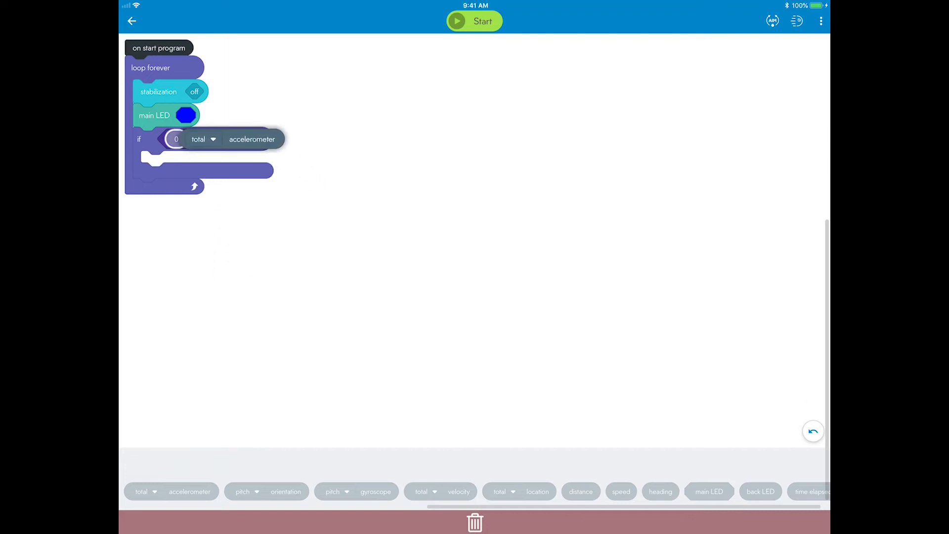
{"action": "left_click", "coordinate": [198, 138]}
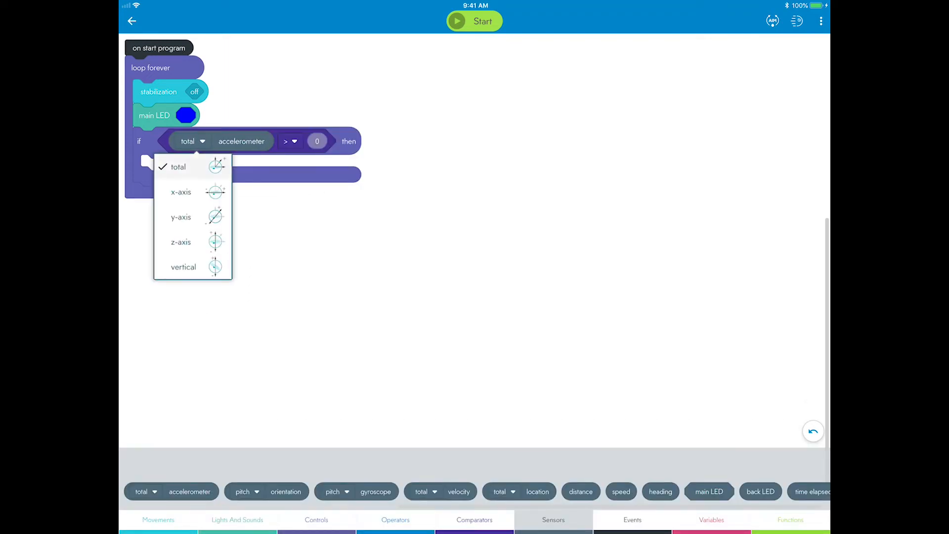
{"action": "left_click", "coordinate": [178, 167]}
{"action": "type", "text": "6"}
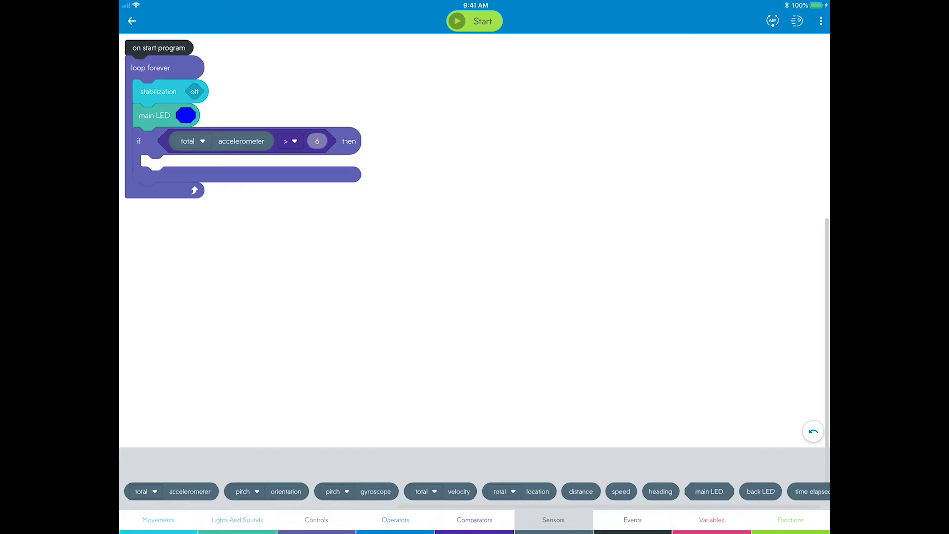
{"action": "left_click", "coordinate": [237, 519]}
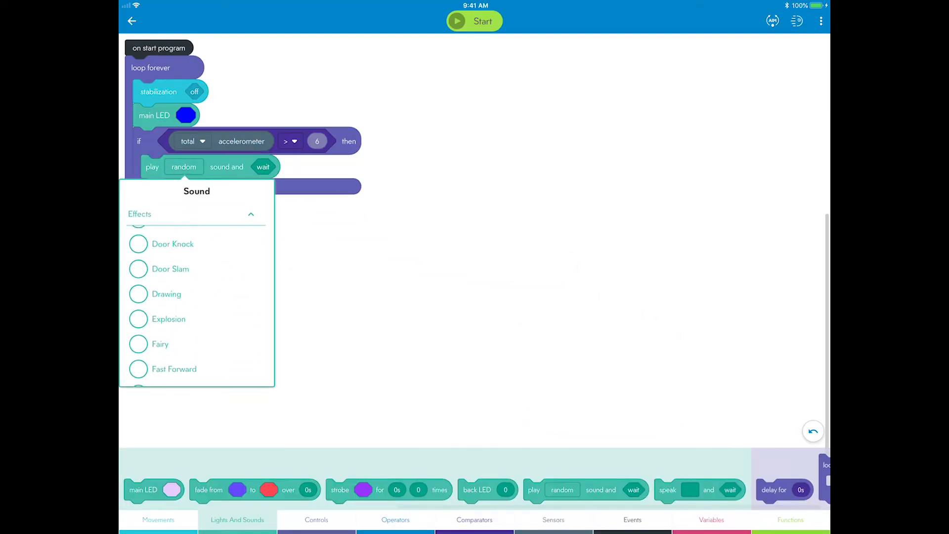
Inside the if, play the Fairy sound and strobe white for 0.2s, 12 times
{"action": "left_click", "coordinate": [161, 344]}
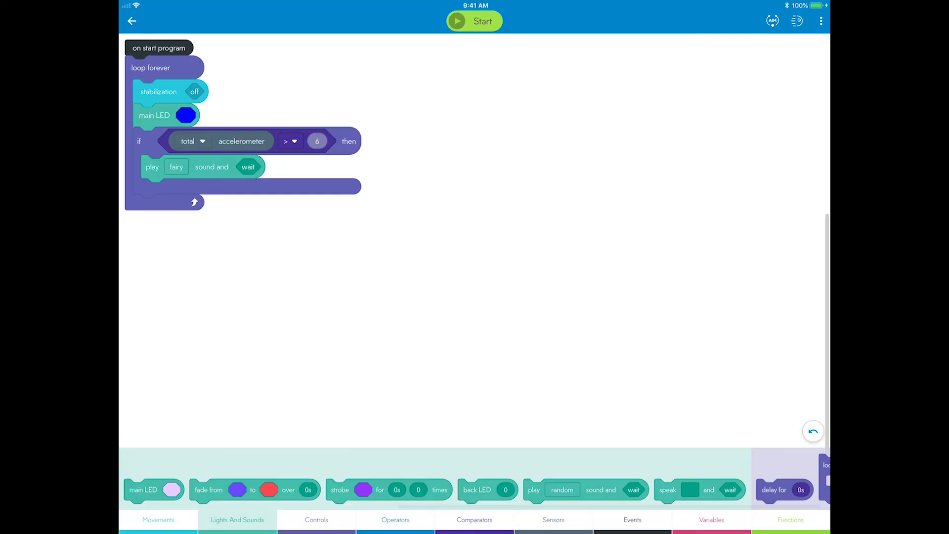
{"action": "left_click", "coordinate": [182, 191]}
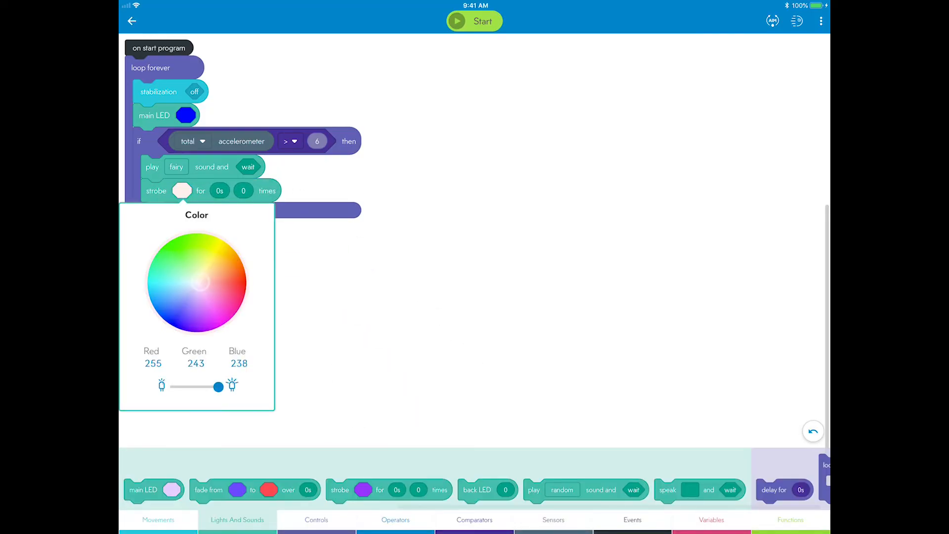
{"action": "left_click", "coordinate": [220, 191]}
{"action": "type", "text": "1"}
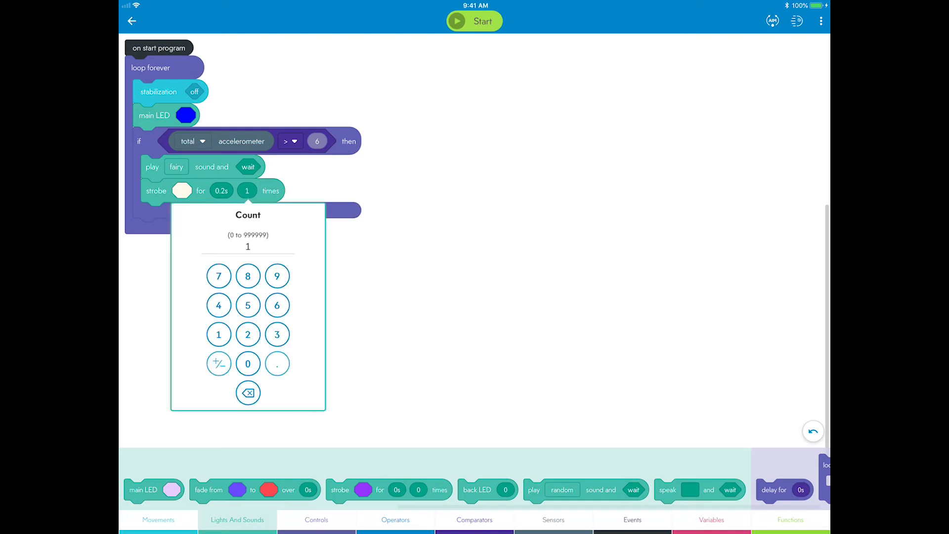
{"action": "left_click", "coordinate": [247, 334]}
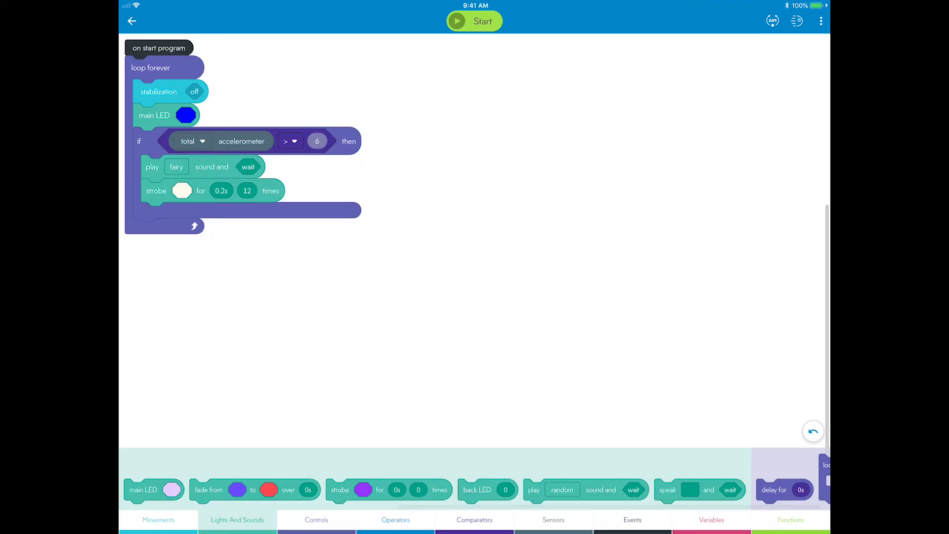
{"action": "left_click", "coordinate": [711, 519]}
{"action": "type", "text": "P"}
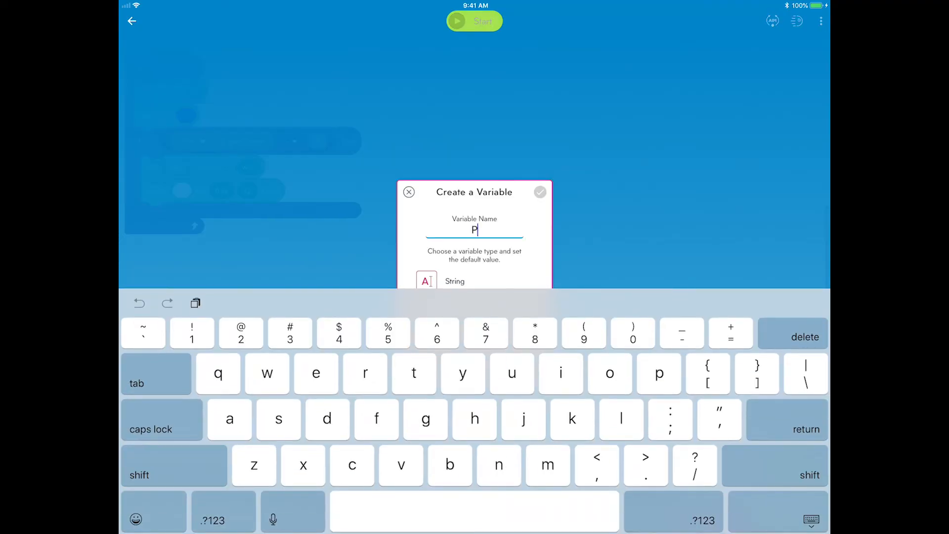
Create a number variable named Predictor with default value 0
{"action": "type", "text": "redictor"}
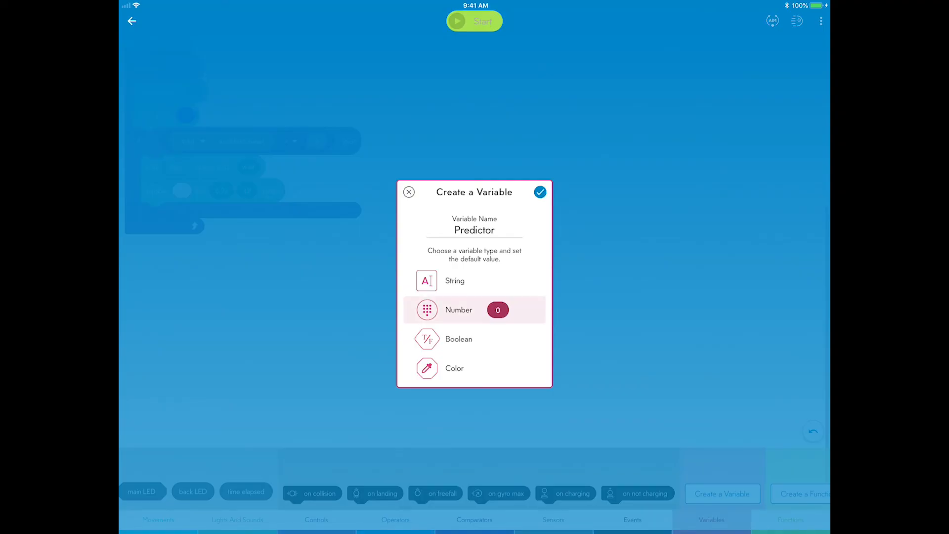
{"action": "left_click", "coordinate": [497, 310]}
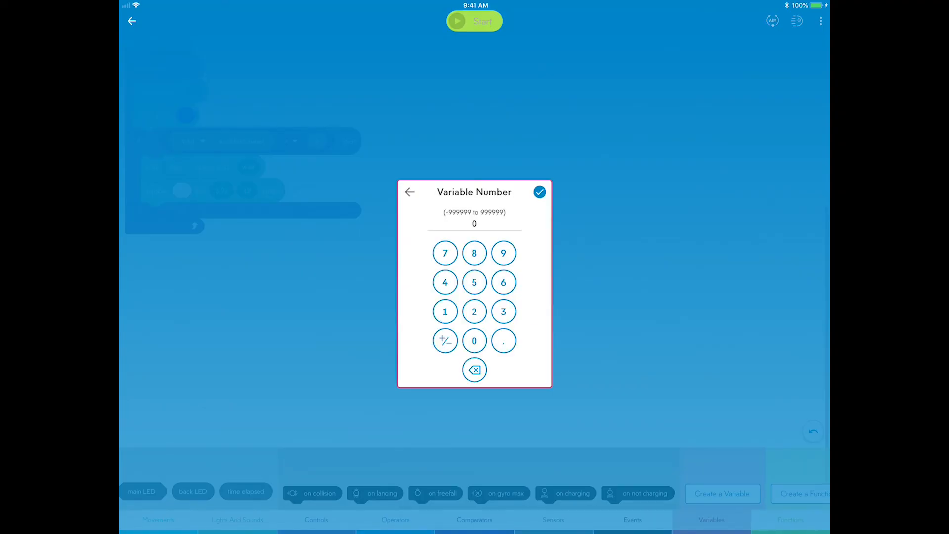
{"action": "left_click", "coordinate": [539, 192]}
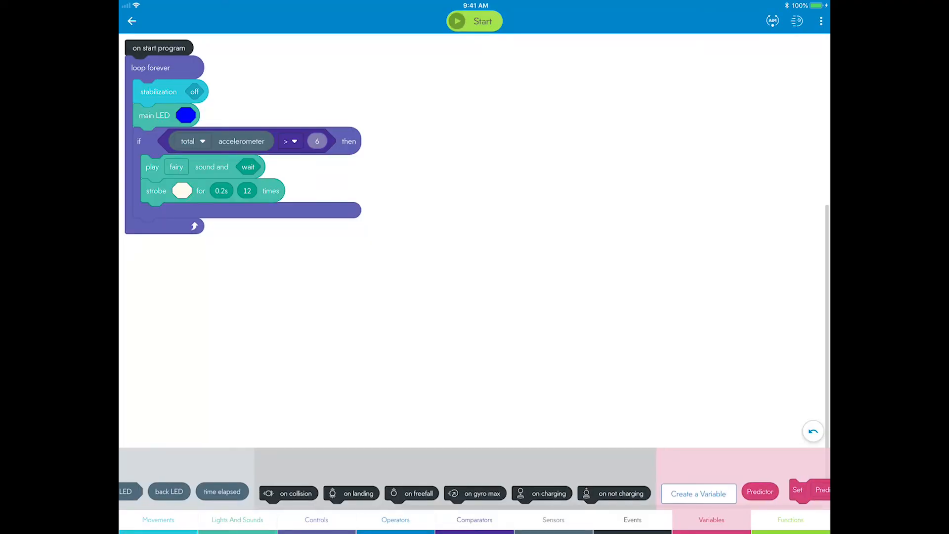